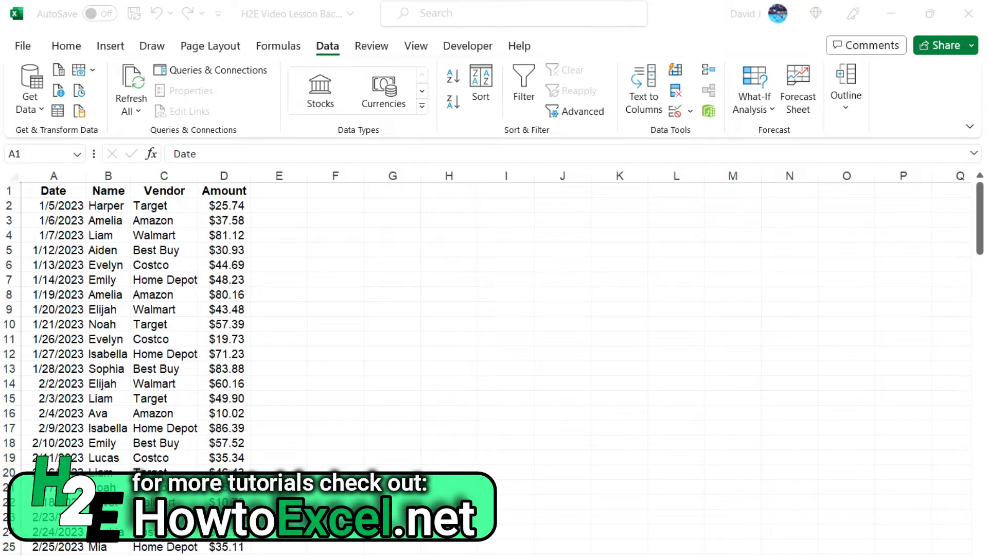
pyautogui.moveTo(82, 276)
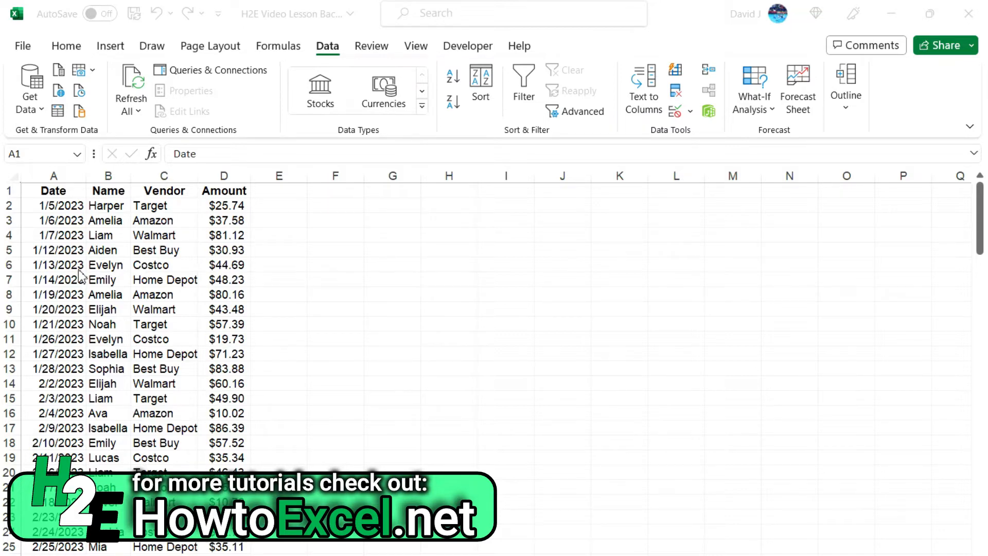
pyautogui.moveTo(226, 216)
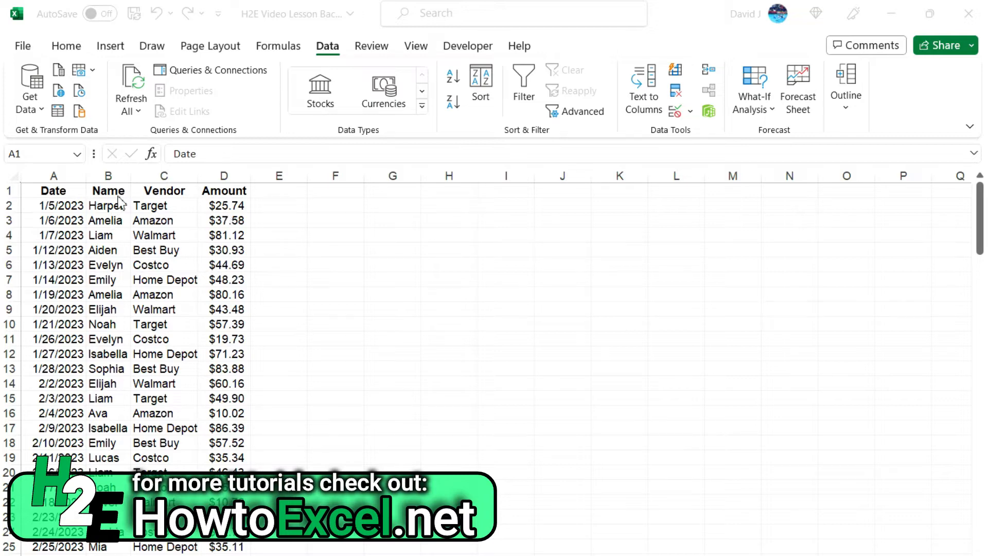
# Sort the table by Name A to Z, then select the Vendor header for the next sort
pyautogui.click(108, 190)
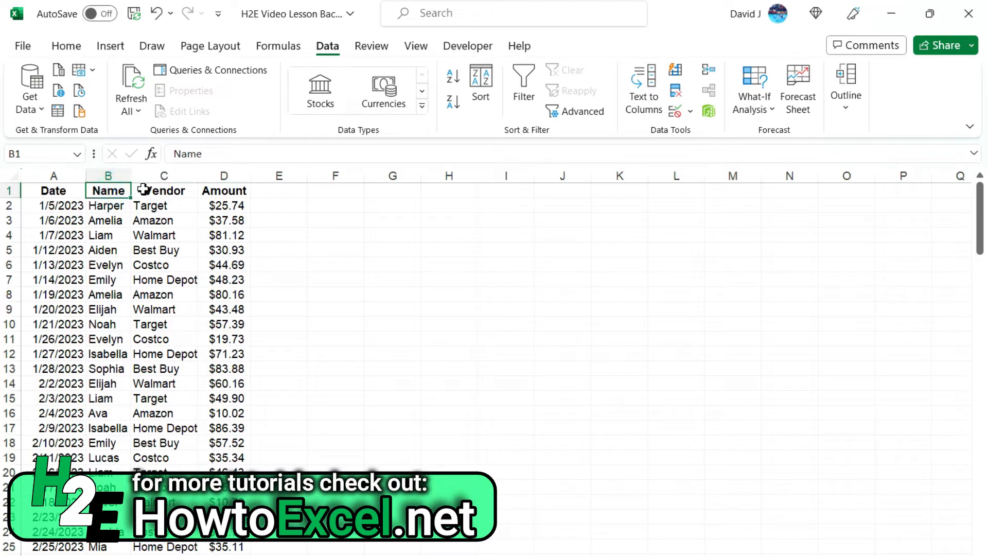
pyautogui.click(452, 75)
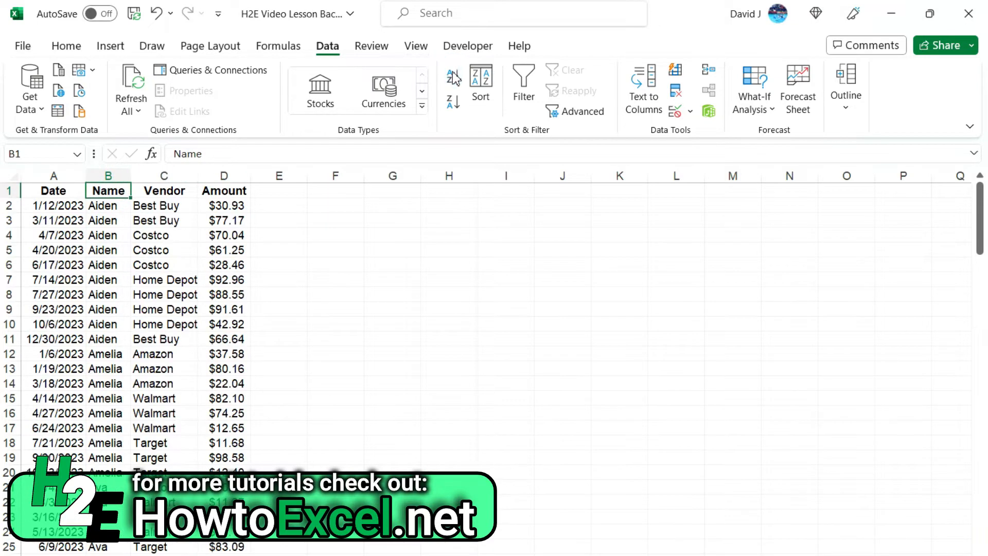
pyautogui.click(163, 191)
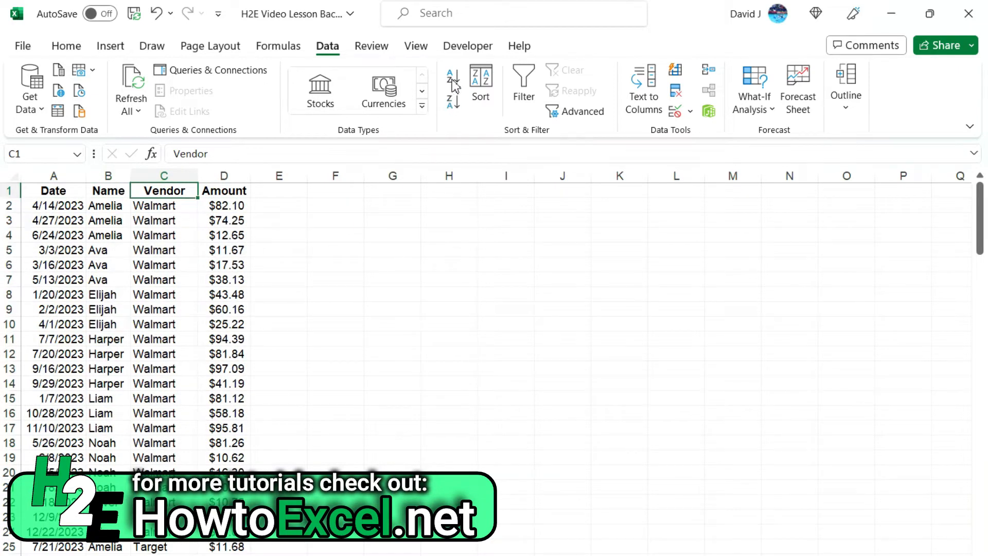
pyautogui.moveTo(451, 78)
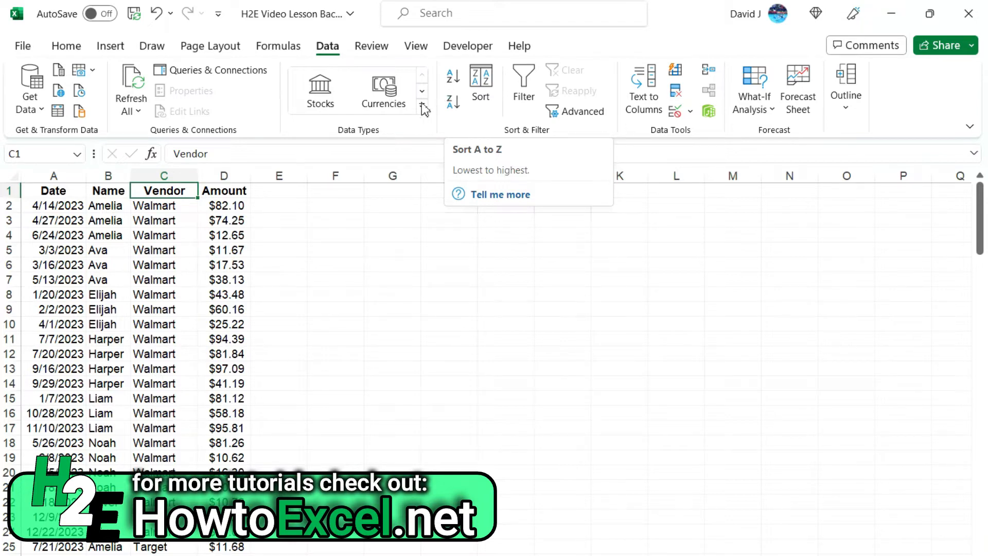
pyautogui.moveTo(162, 226)
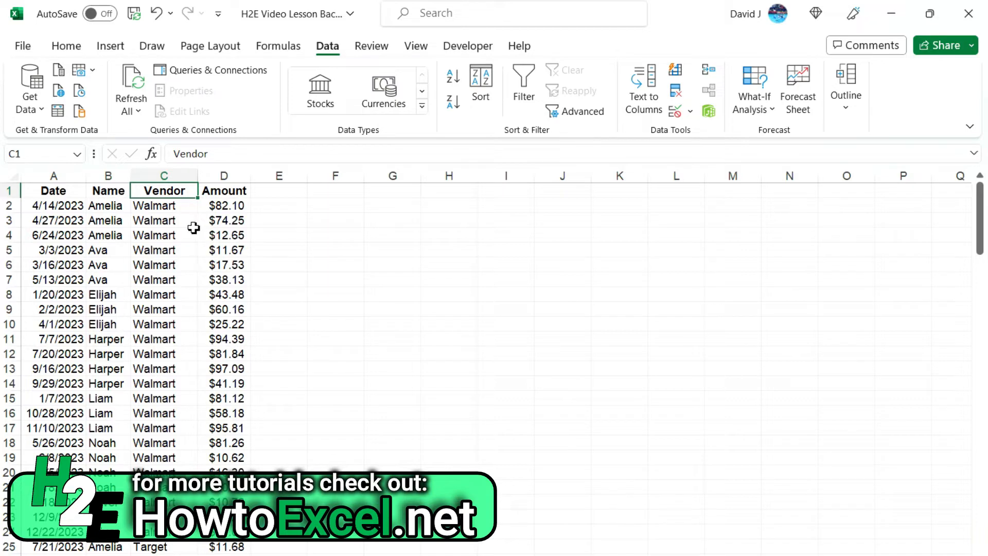
# Sort by Vendor A to Z, then by Amount largest first so $99.73 leads
pyautogui.click(108, 190)
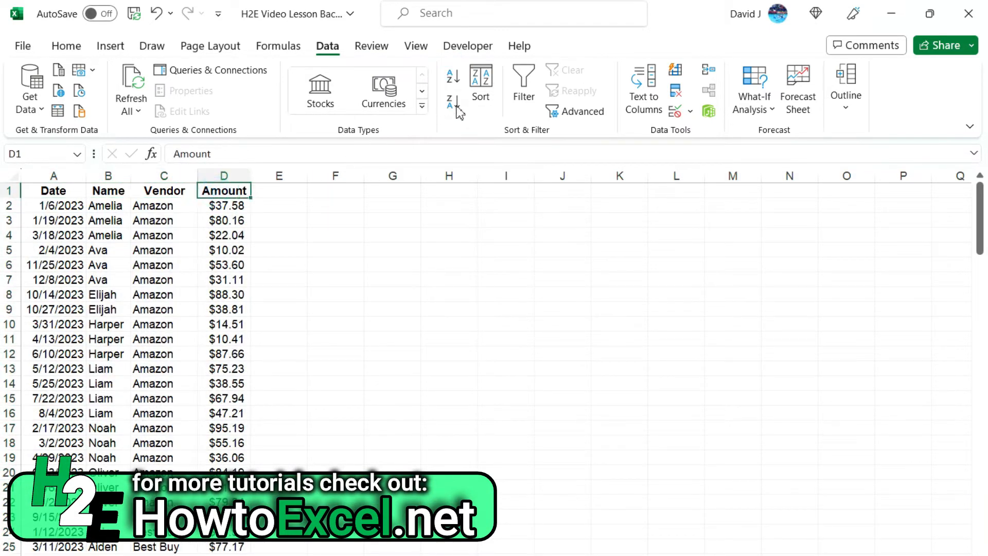
pyautogui.click(451, 105)
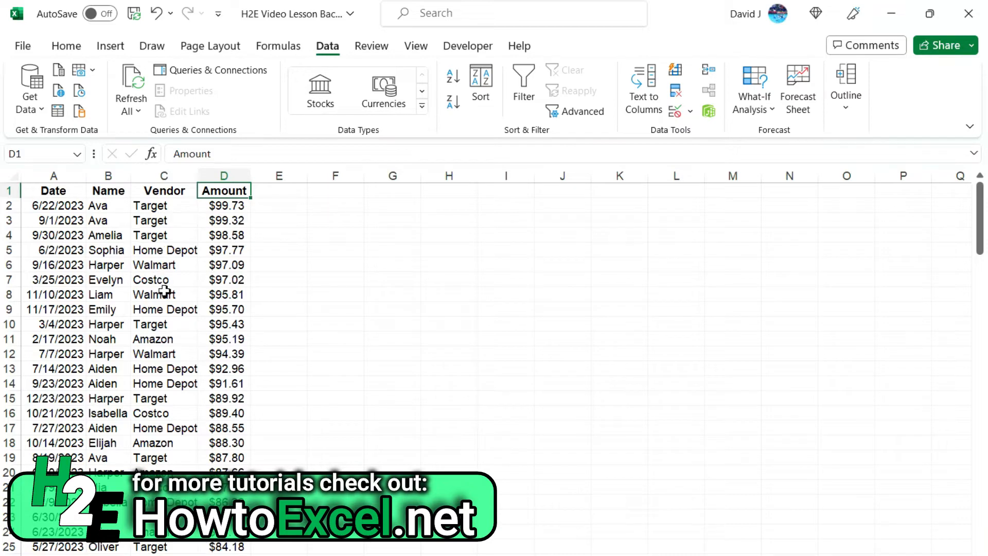
pyautogui.moveTo(169, 309)
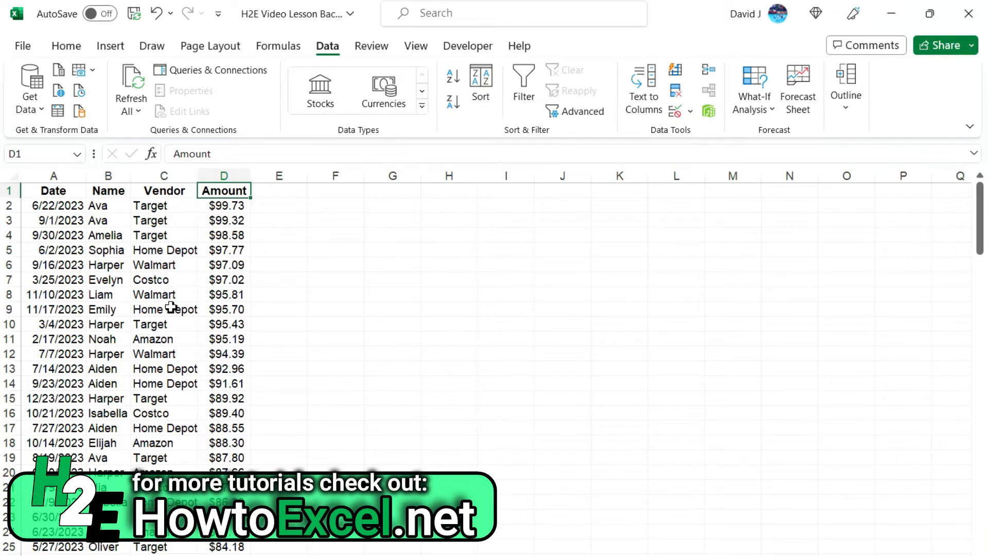
pyautogui.moveTo(243, 214)
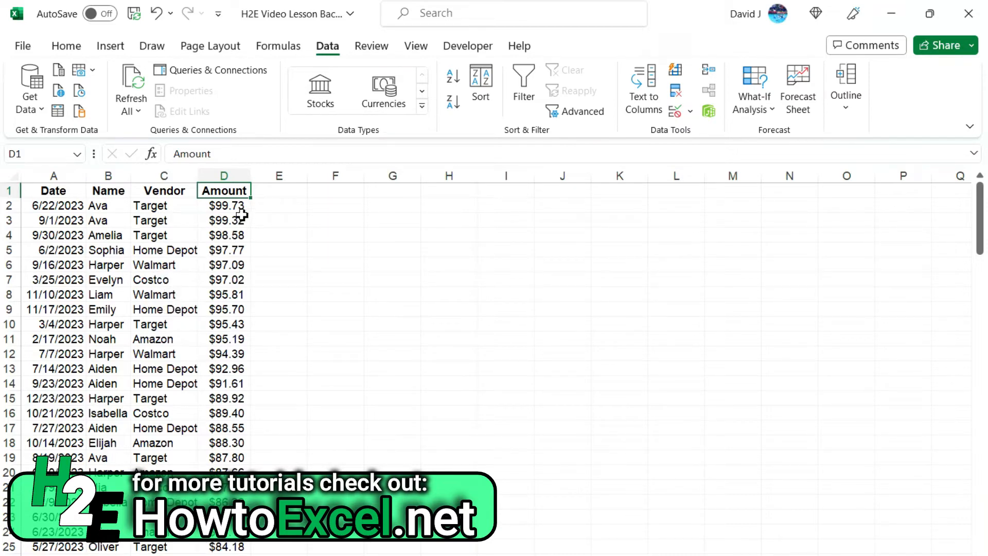
pyautogui.moveTo(233, 261)
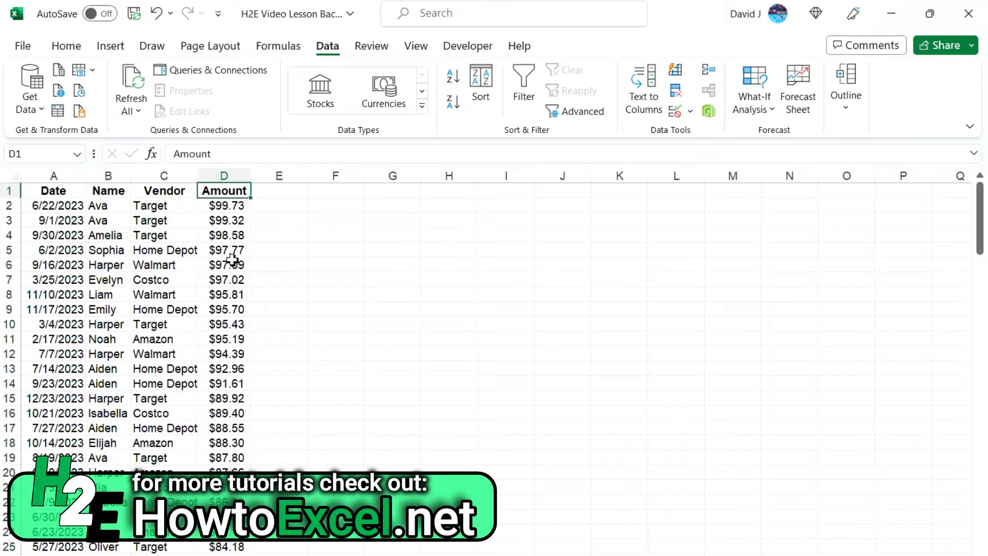
pyautogui.moveTo(226, 318)
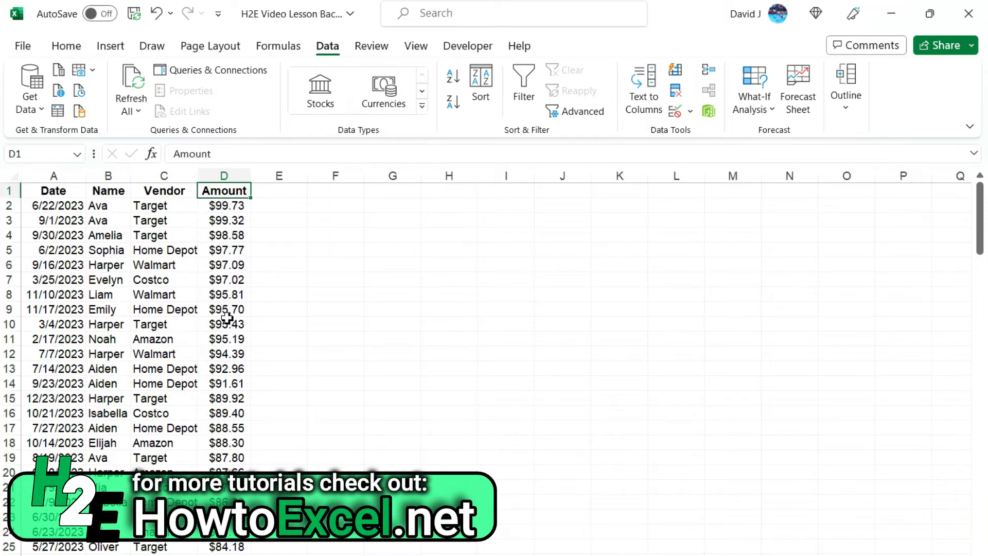
pyautogui.moveTo(227, 368)
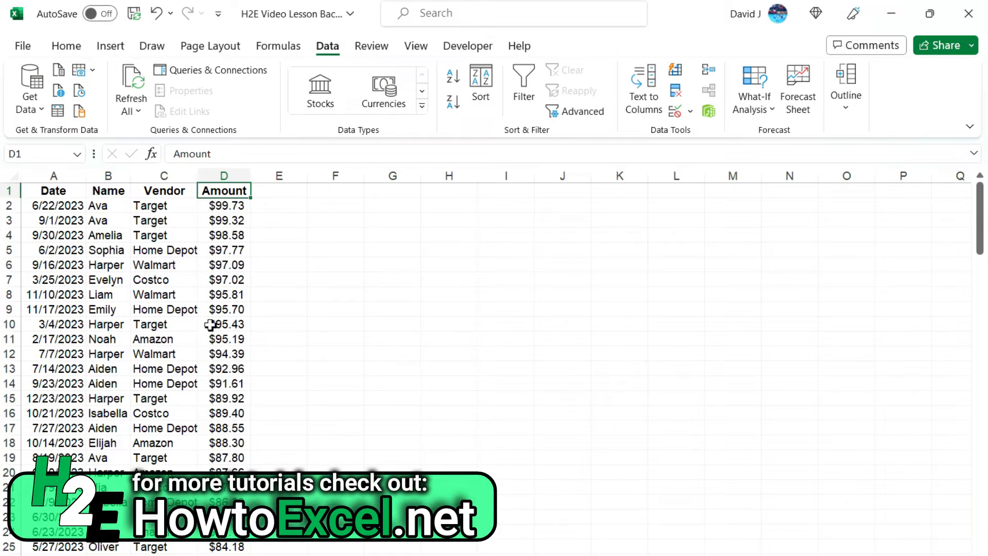
pyautogui.moveTo(116, 205)
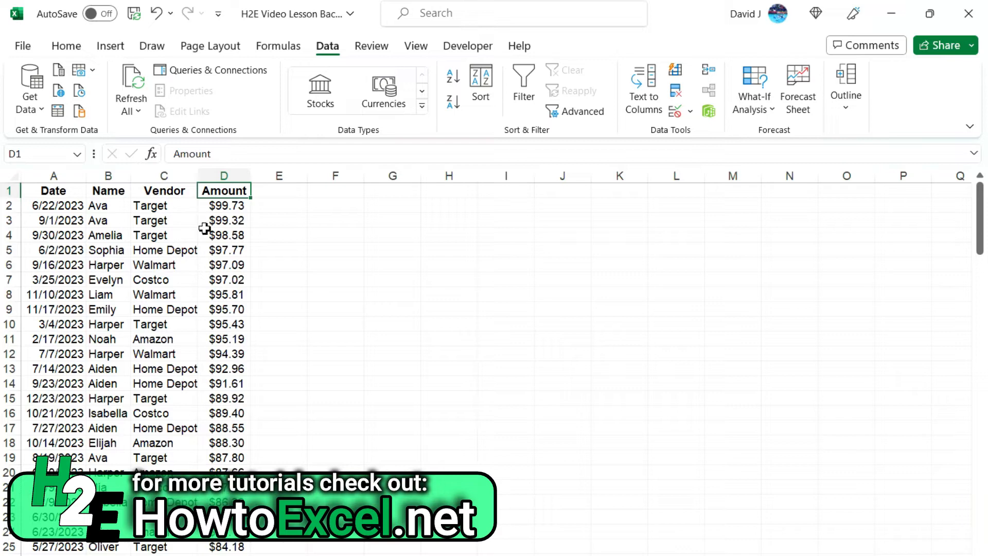
pyautogui.moveTo(187, 214)
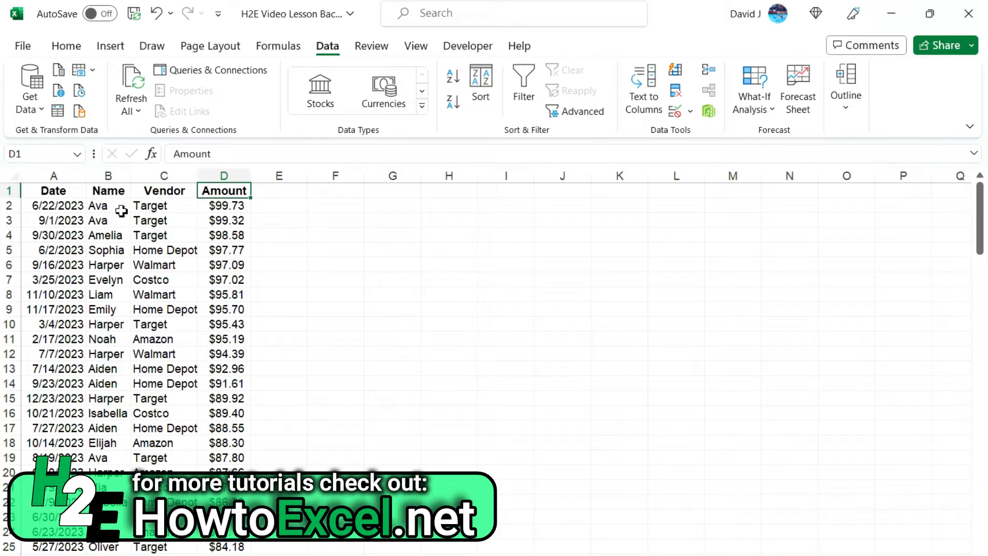
pyautogui.moveTo(165, 198)
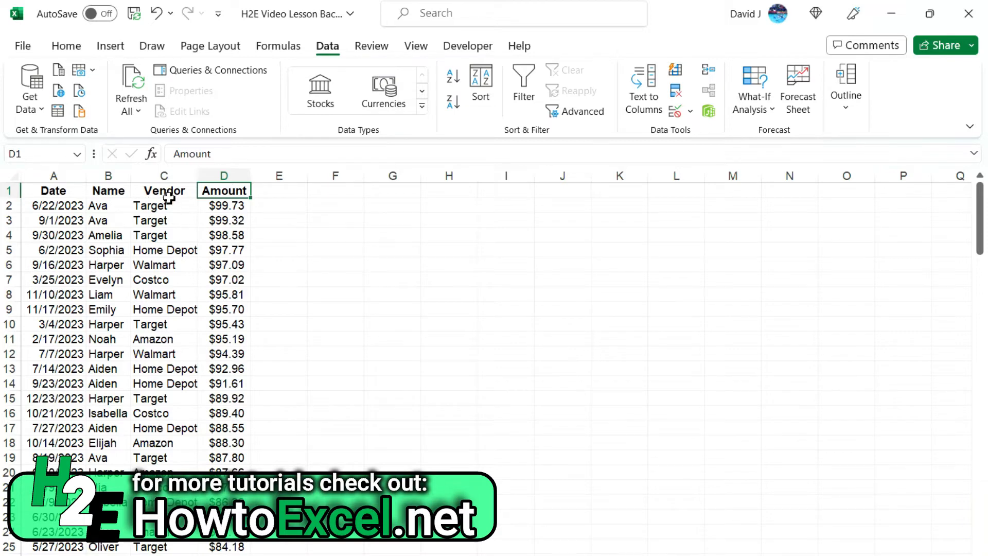
pyautogui.moveTo(166, 206)
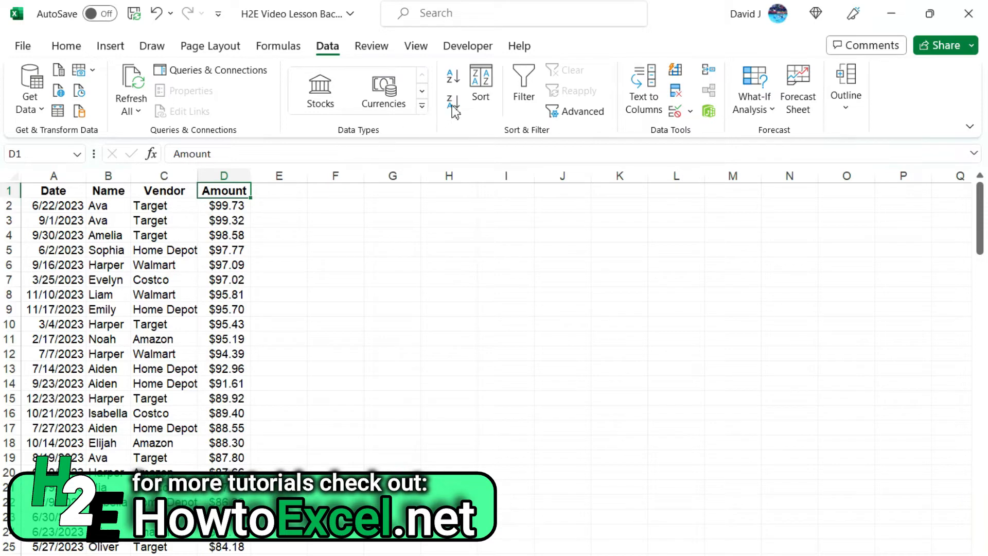
pyautogui.moveTo(451, 98)
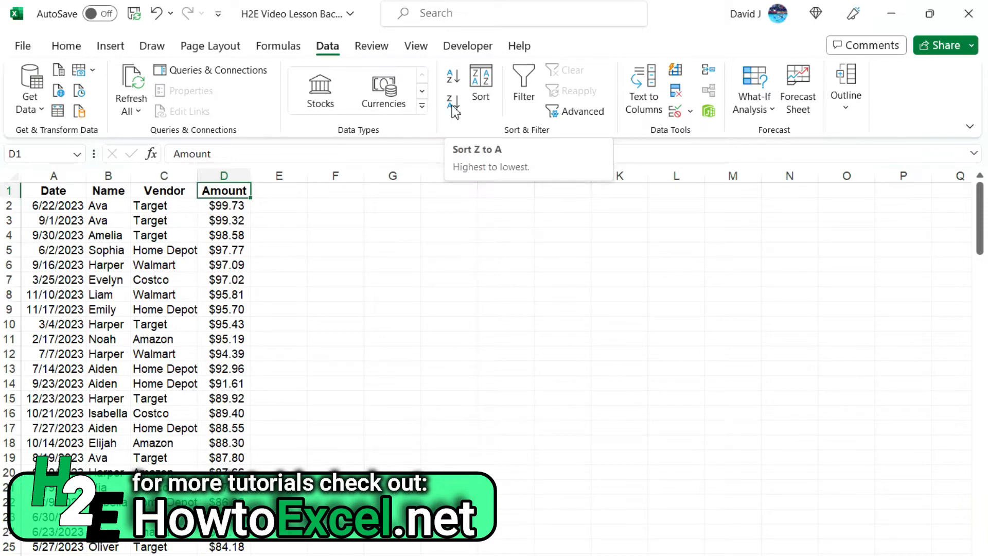
pyautogui.moveTo(229, 207)
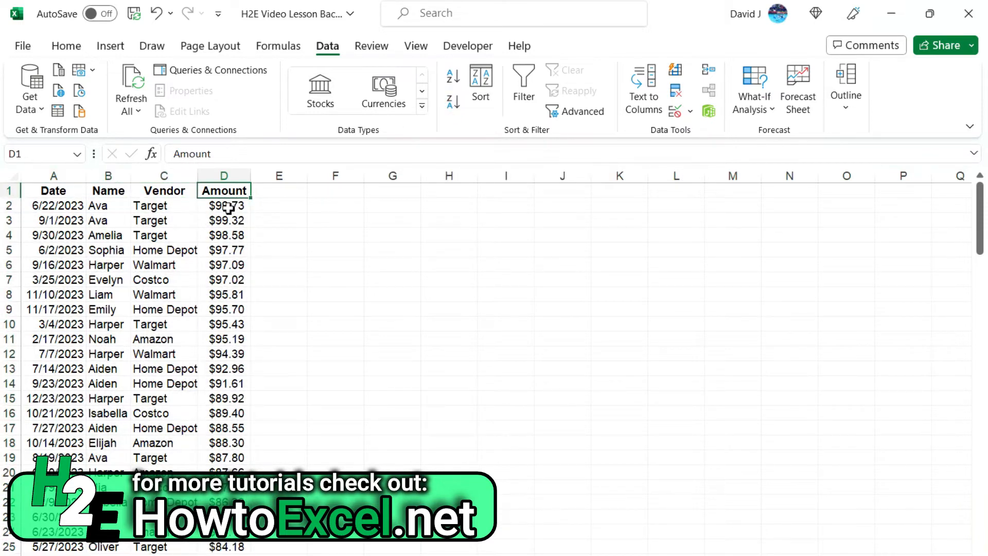
# Sort the table by Vendor A to Z, then select the Name header as the final key
pyautogui.click(163, 191)
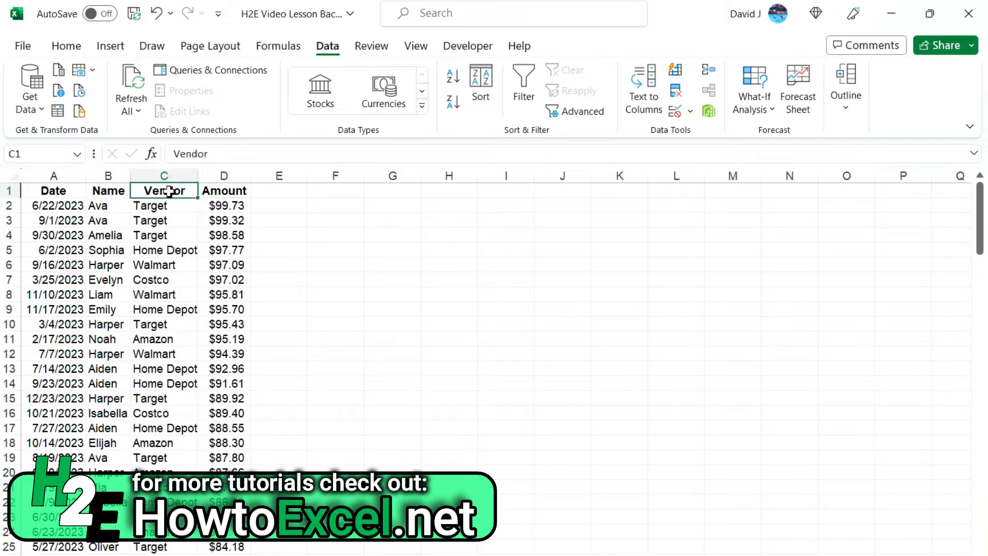
pyautogui.click(451, 75)
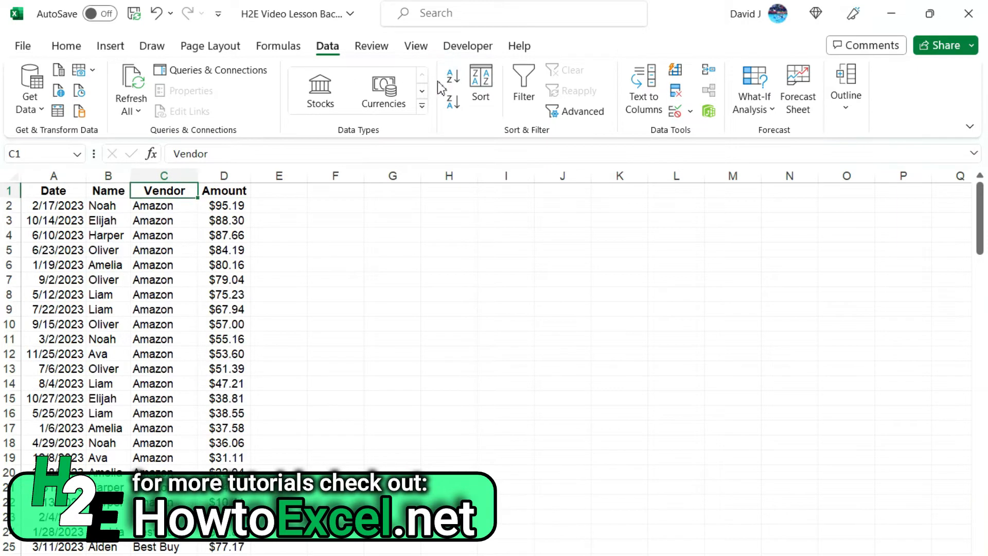
pyautogui.click(108, 190)
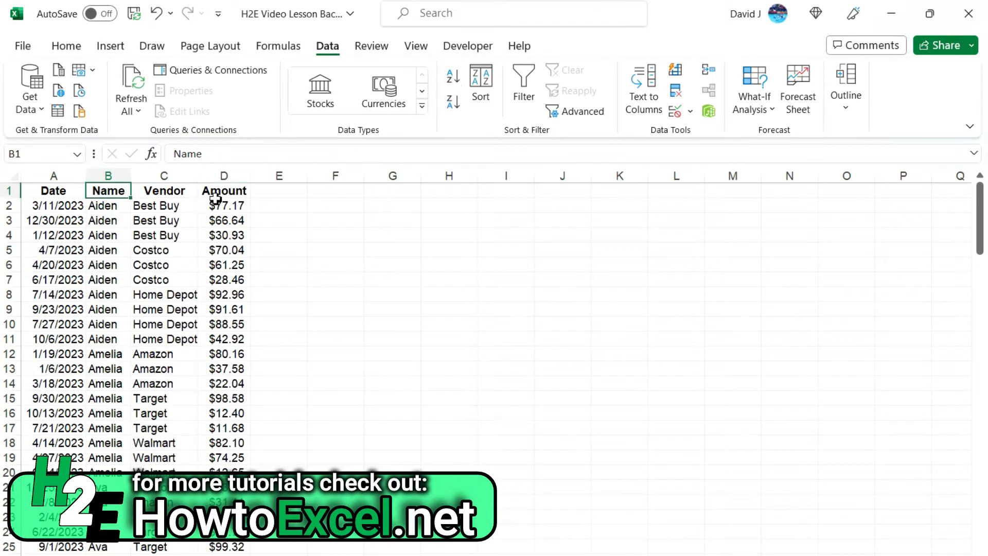
pyautogui.moveTo(119, 284)
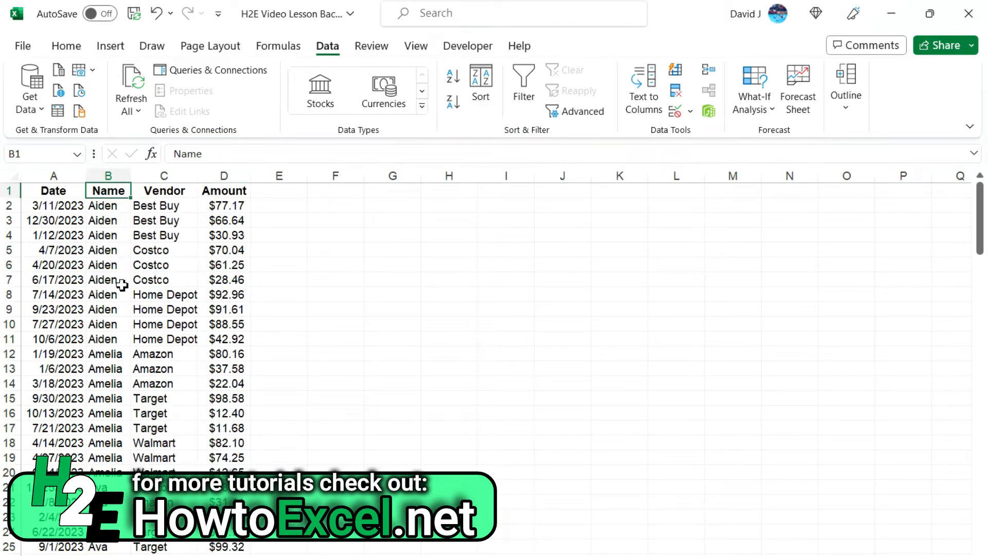
pyautogui.moveTo(108, 206); pyautogui.dragTo(108, 235)
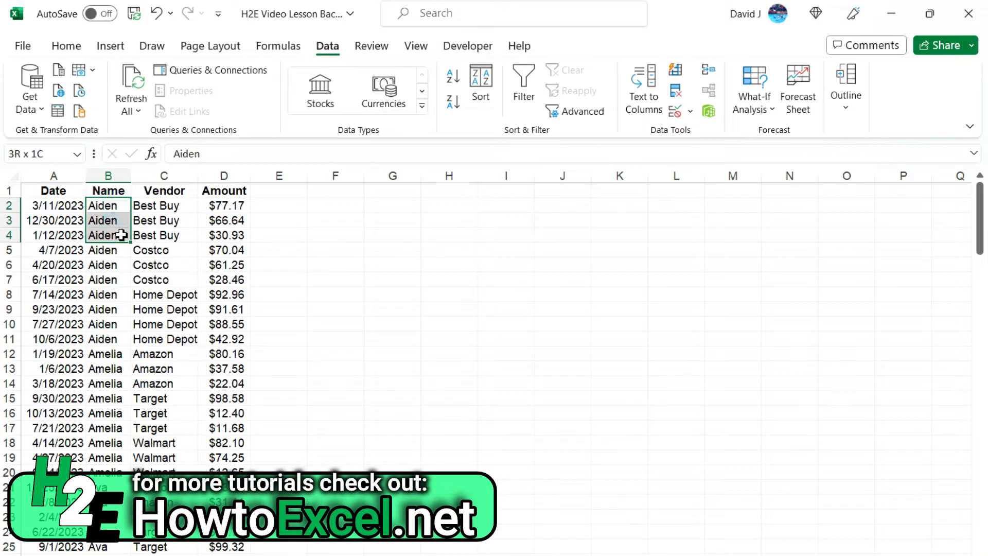
pyautogui.click(164, 205)
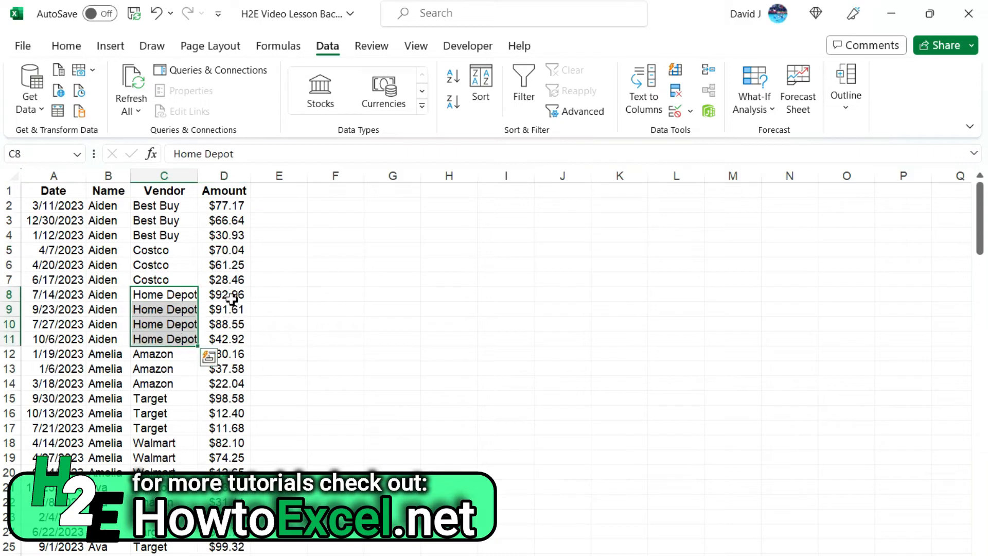
pyautogui.click(223, 309)
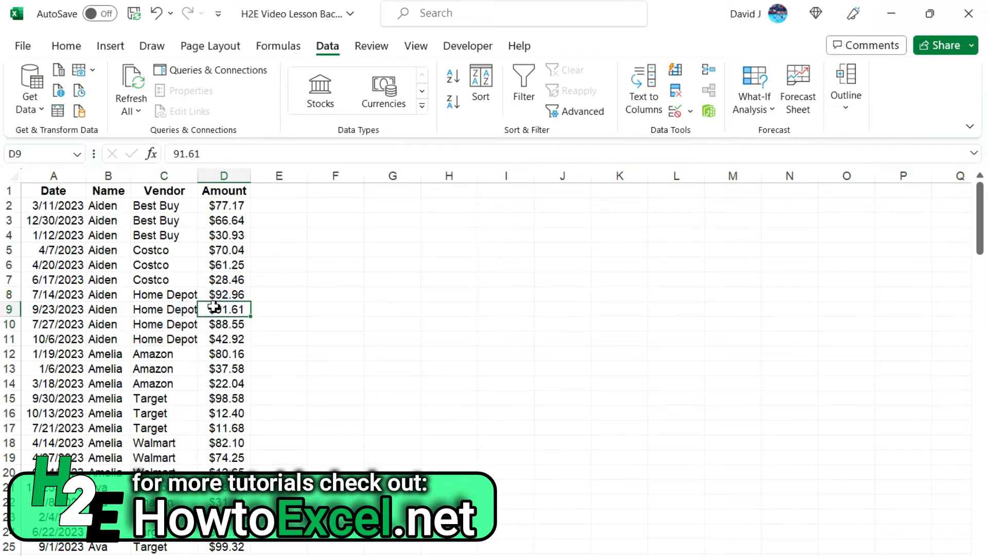
pyautogui.moveTo(179, 315)
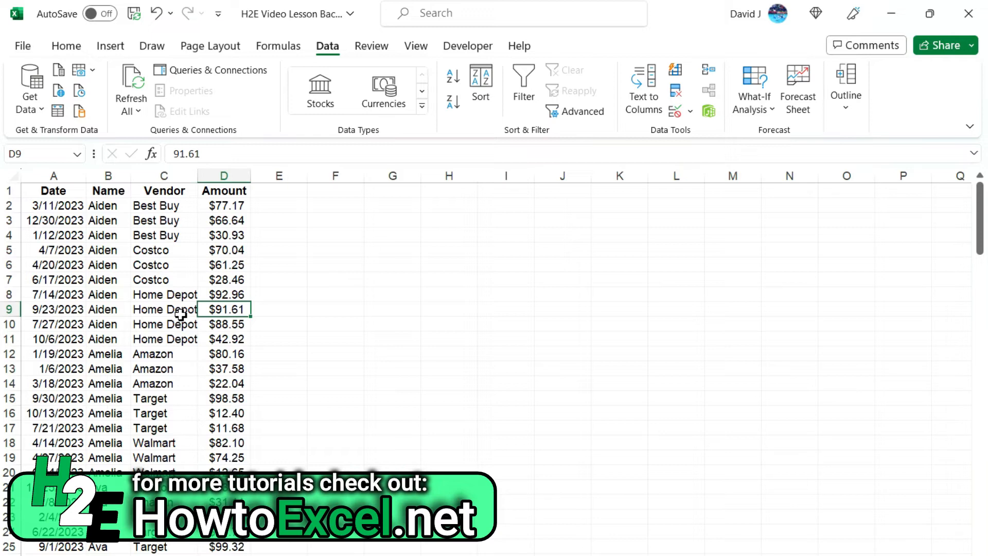
pyautogui.moveTo(237, 248)
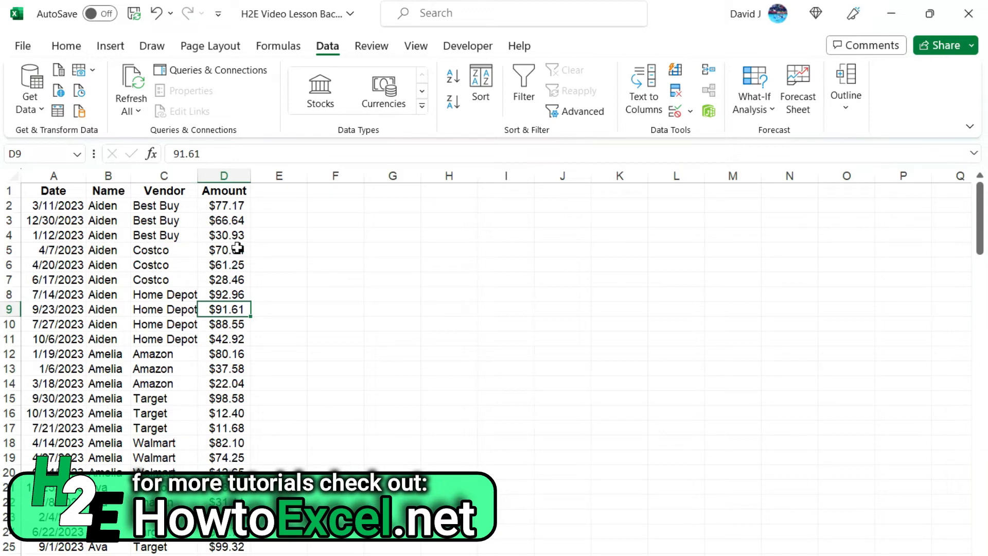
pyautogui.moveTo(233, 248)
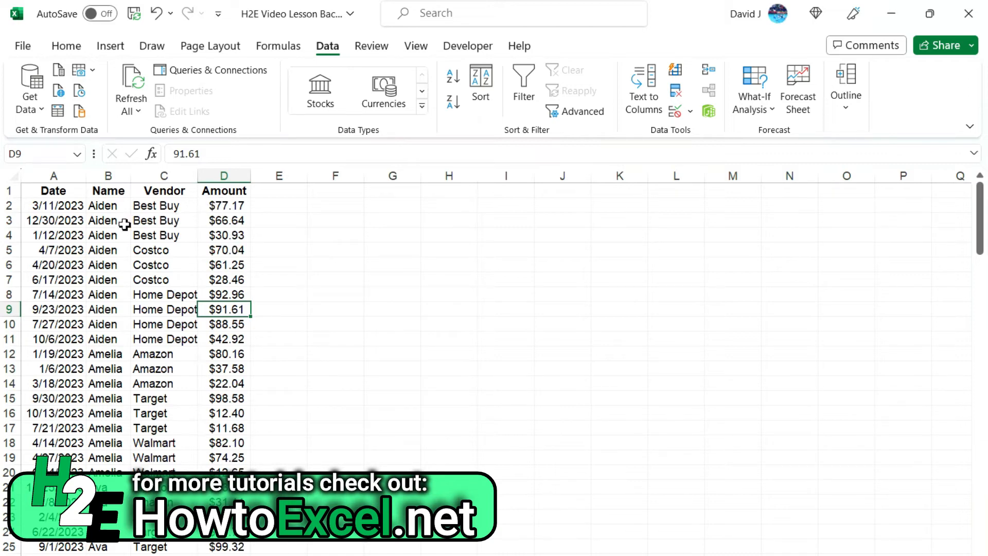
pyautogui.moveTo(107, 249)
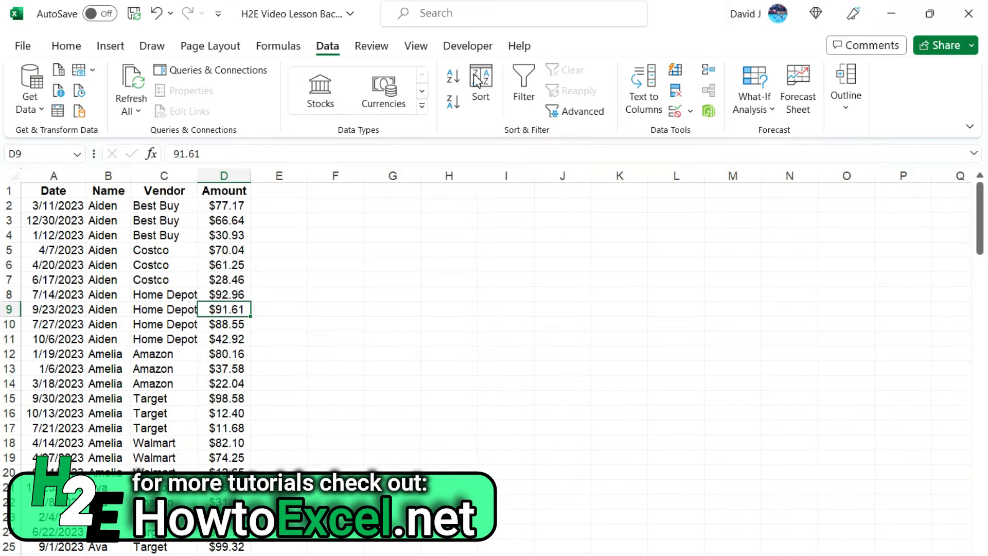
pyautogui.moveTo(481, 83)
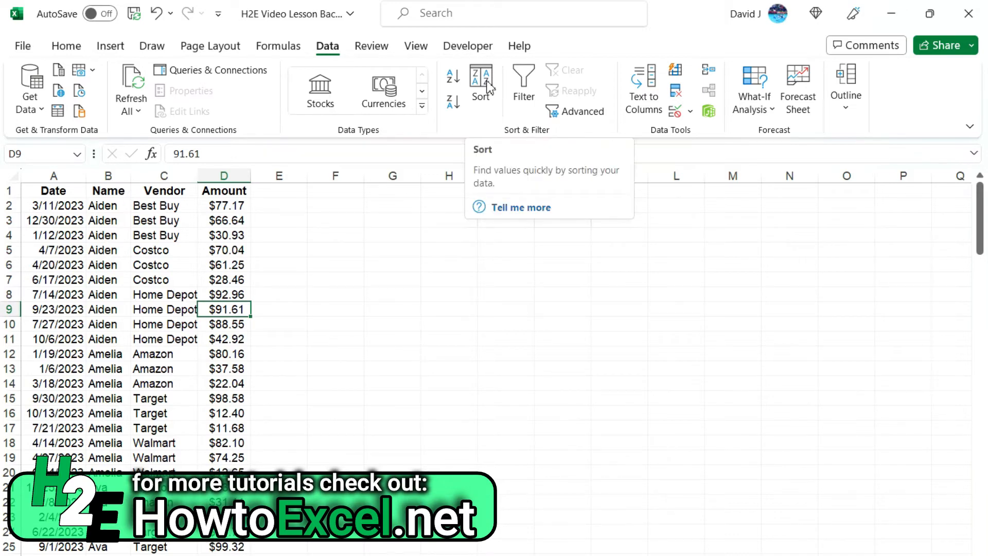
# In the Sort dialog add levels Name, Vendor, and Amount ordered largest to smallest
pyautogui.click(481, 82)
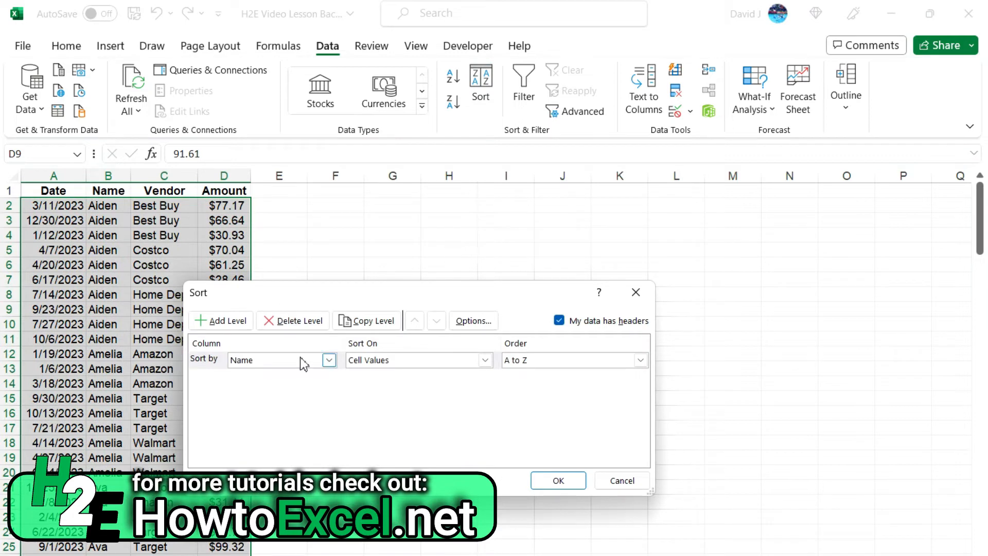
pyautogui.moveTo(231, 365)
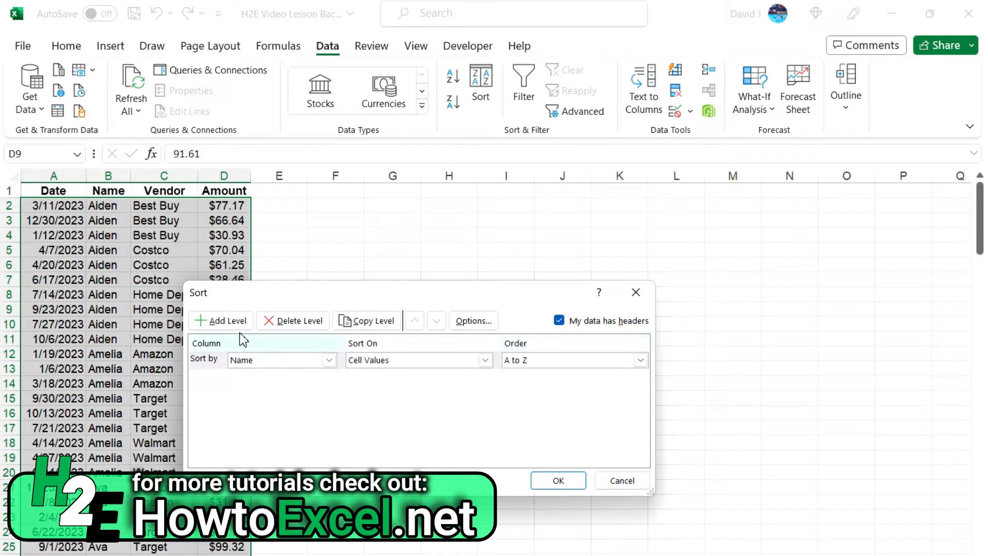
pyautogui.click(220, 320)
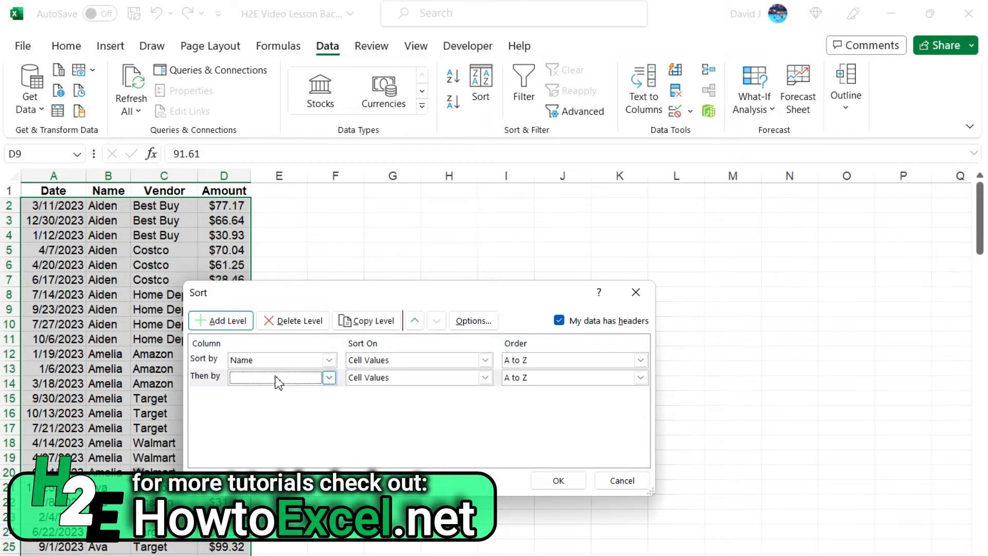
pyautogui.click(274, 377)
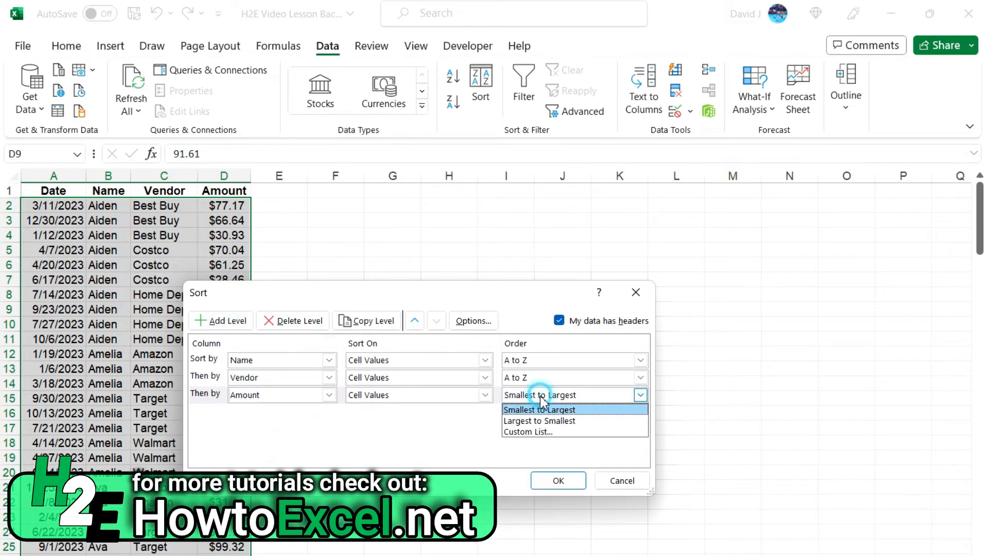
pyautogui.click(538, 419)
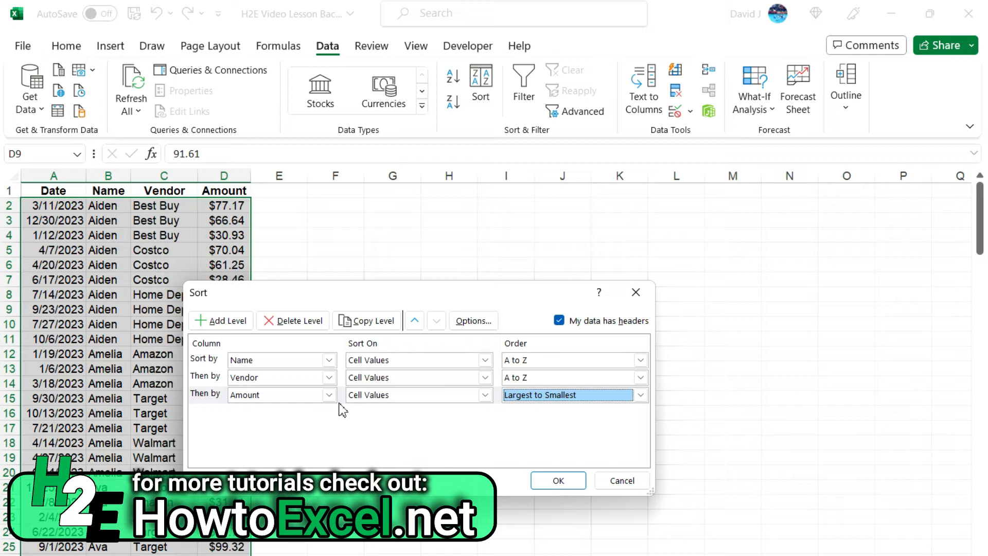
pyautogui.moveTo(416, 393)
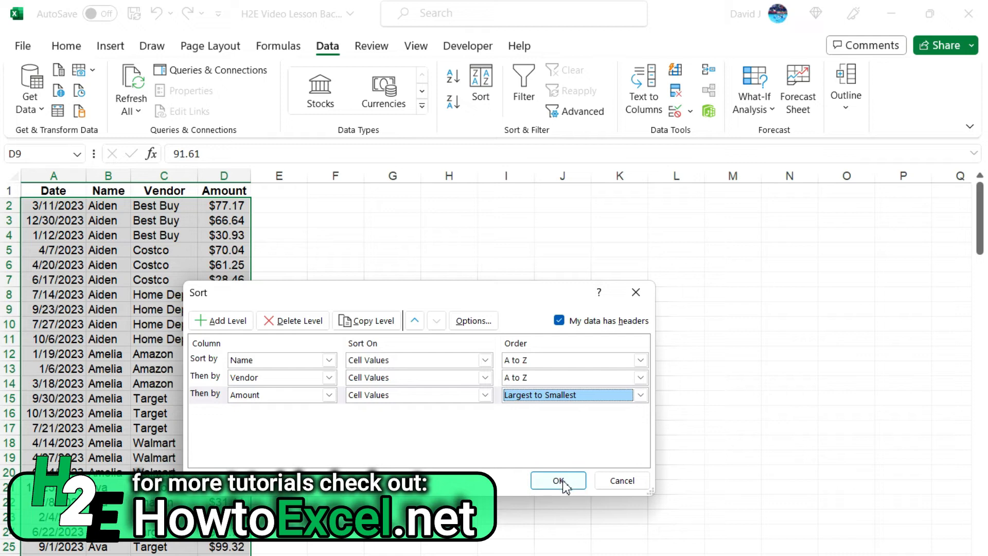
# Apply the three-level sort, then re-sort the table by Date oldest to newest
pyautogui.click(556, 480)
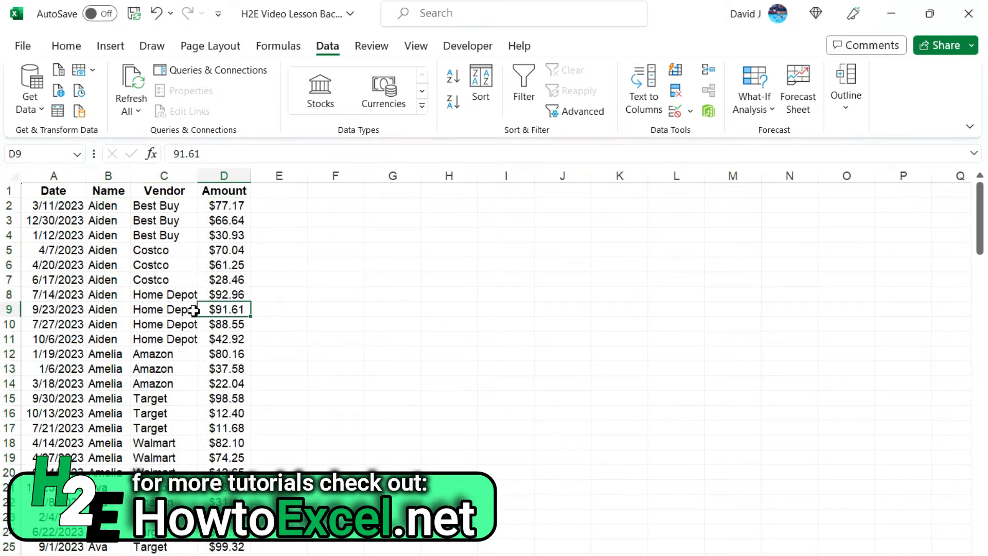
pyautogui.click(107, 190)
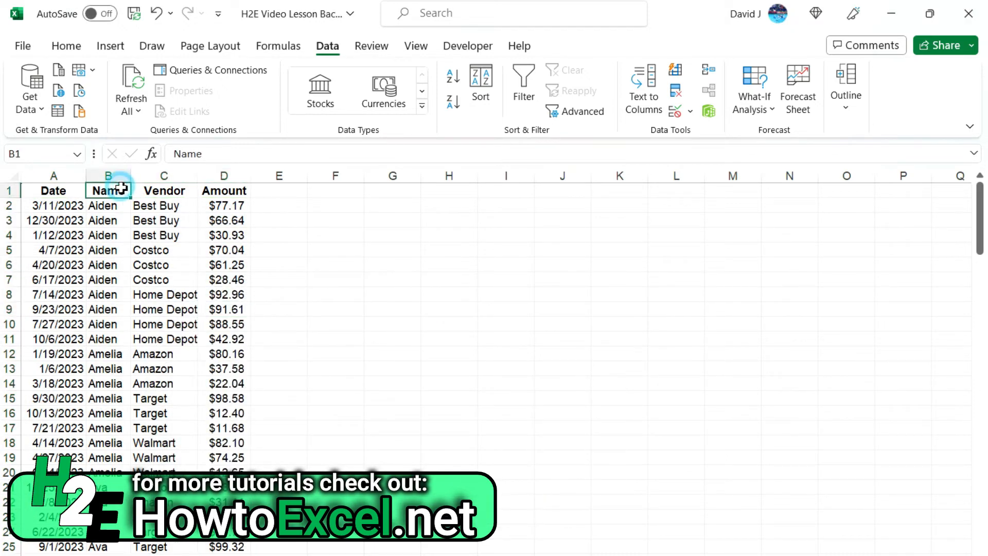
pyautogui.click(53, 191)
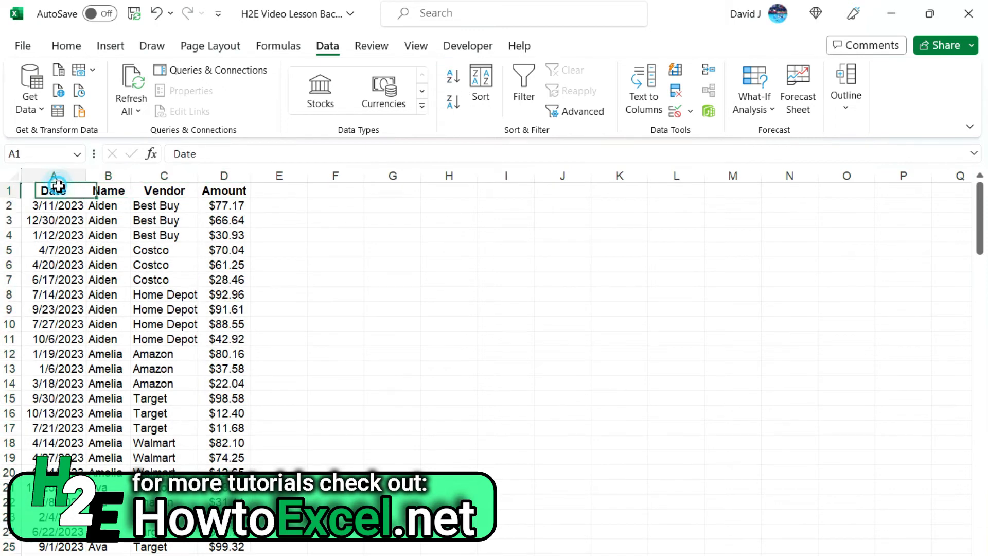
pyautogui.click(452, 78)
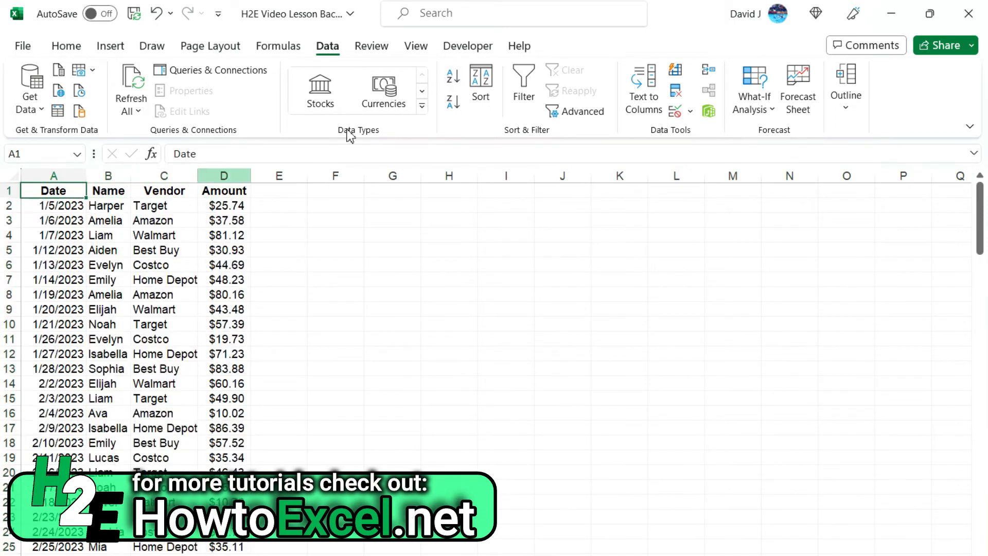
# In the Sort dialog set levels Name A to Z, Vendor A to Z, Amount largest to smallest
pyautogui.click(480, 82)
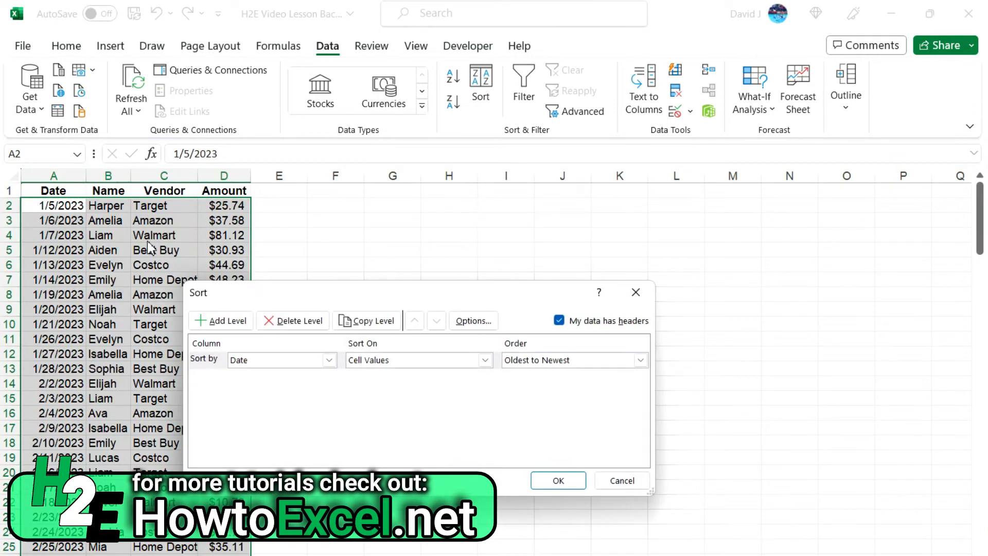
pyautogui.moveTo(178, 265)
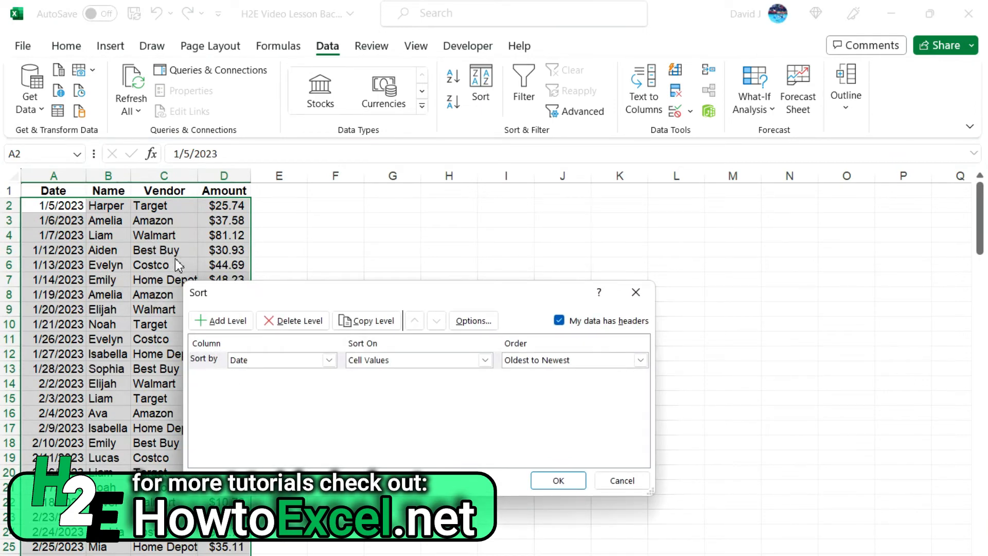
pyautogui.click(327, 360)
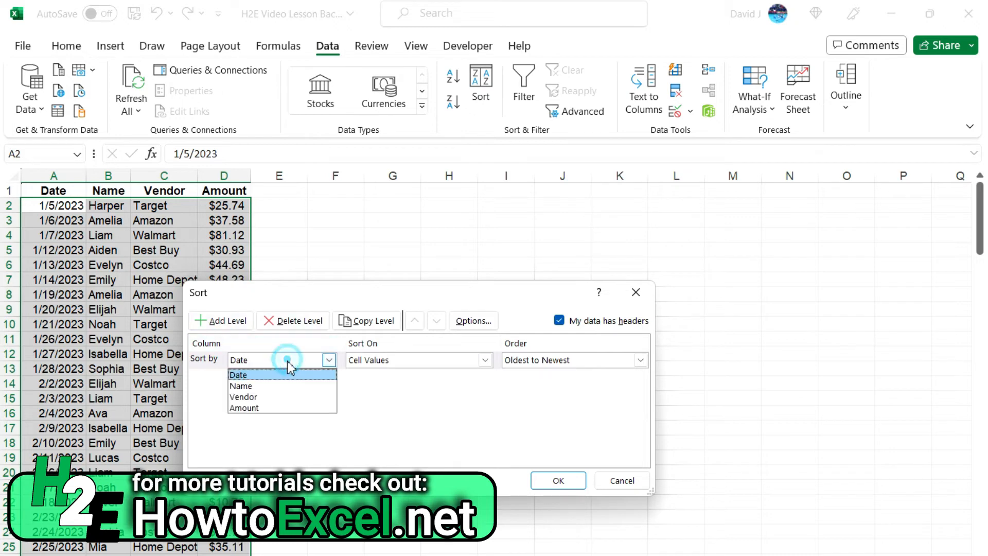
pyautogui.click(241, 386)
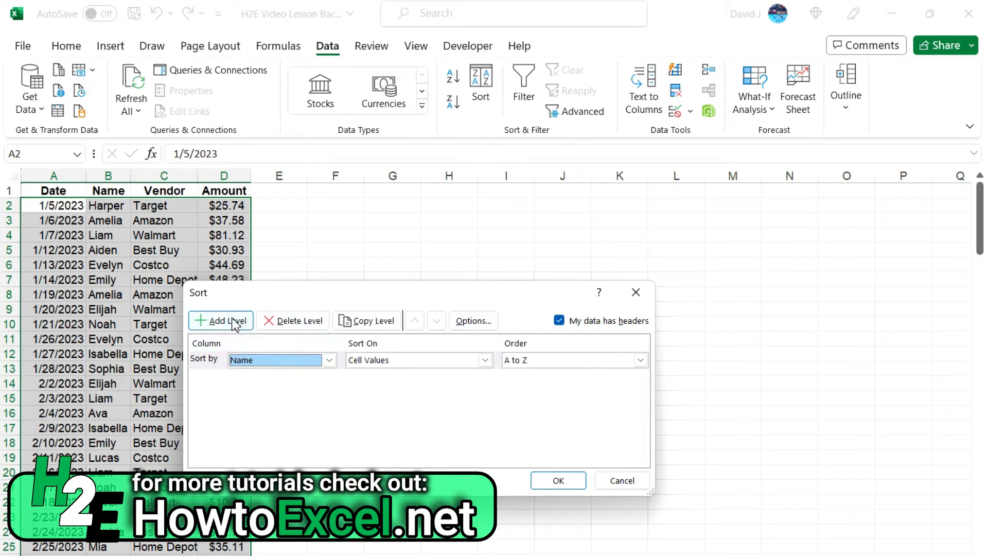
pyautogui.click(220, 320)
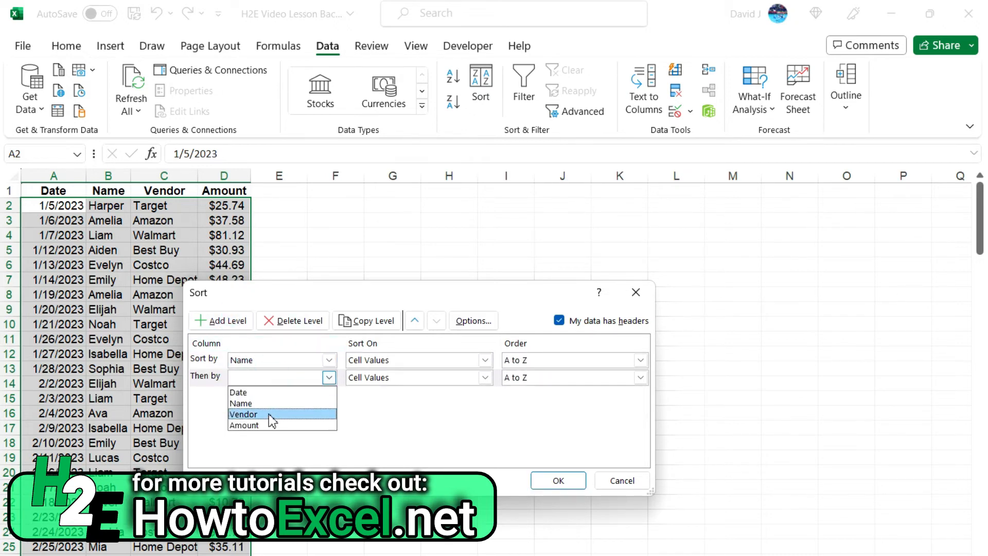
pyautogui.click(242, 414)
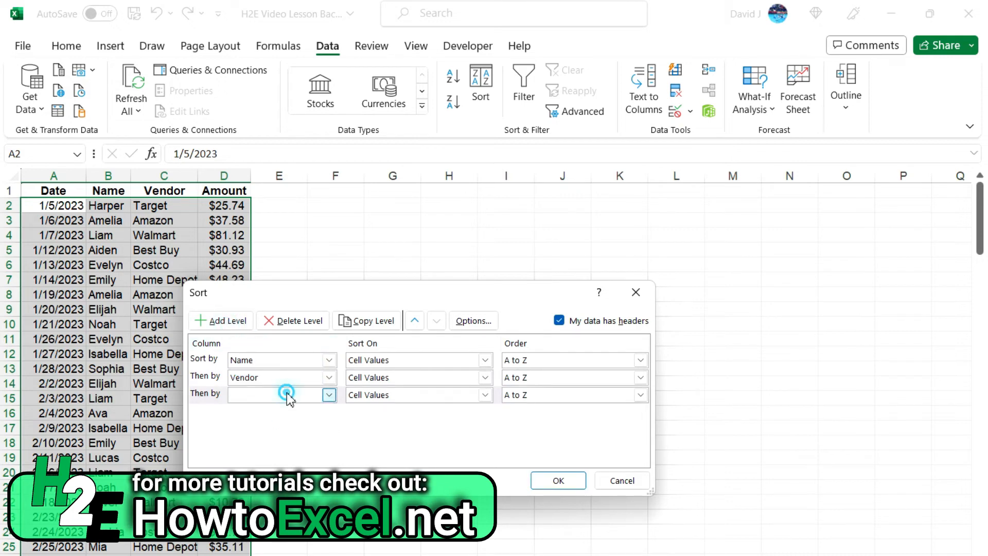
pyautogui.click(281, 394)
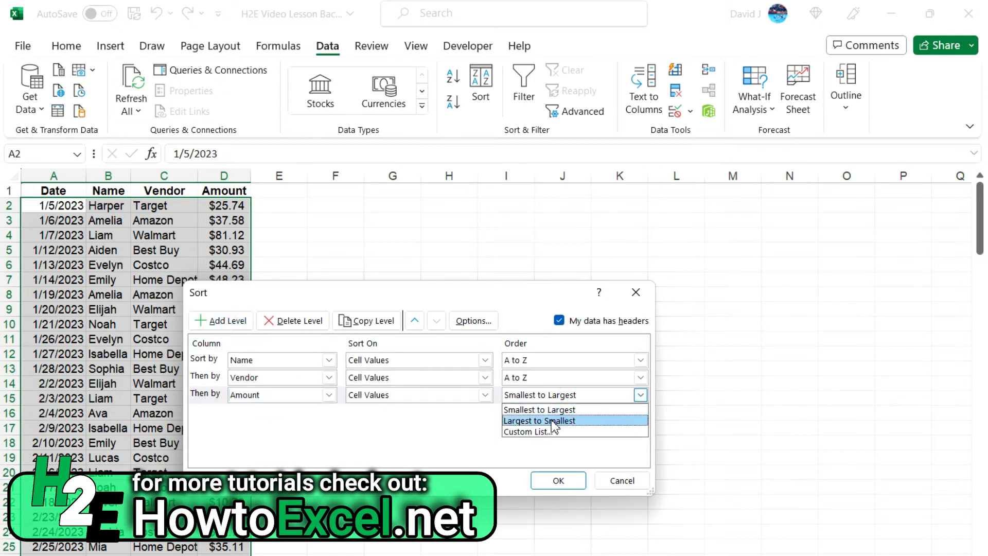
pyautogui.click(538, 419)
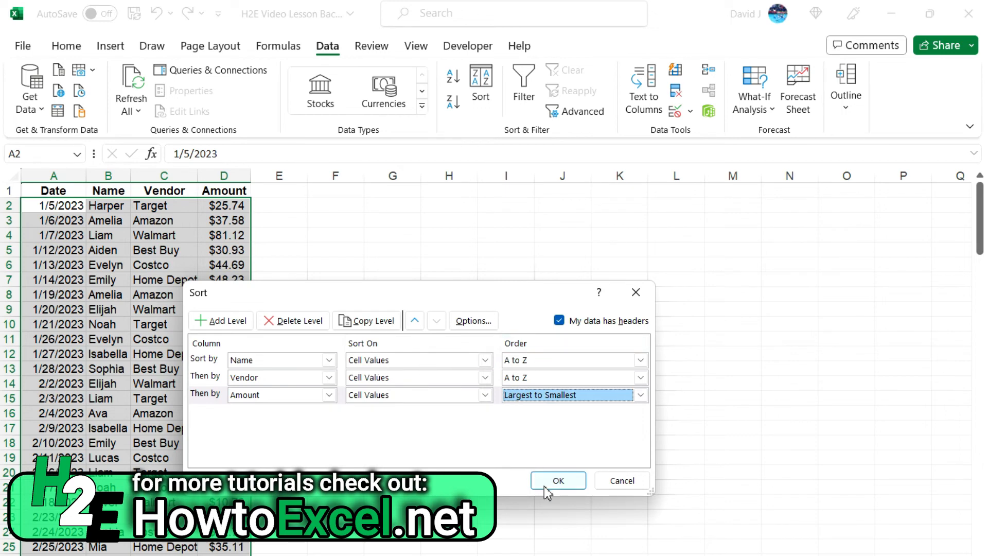
# Apply the sort so Aiden's $77.17 Best Buy row leads, then reopen the Sort dialog
pyautogui.click(556, 480)
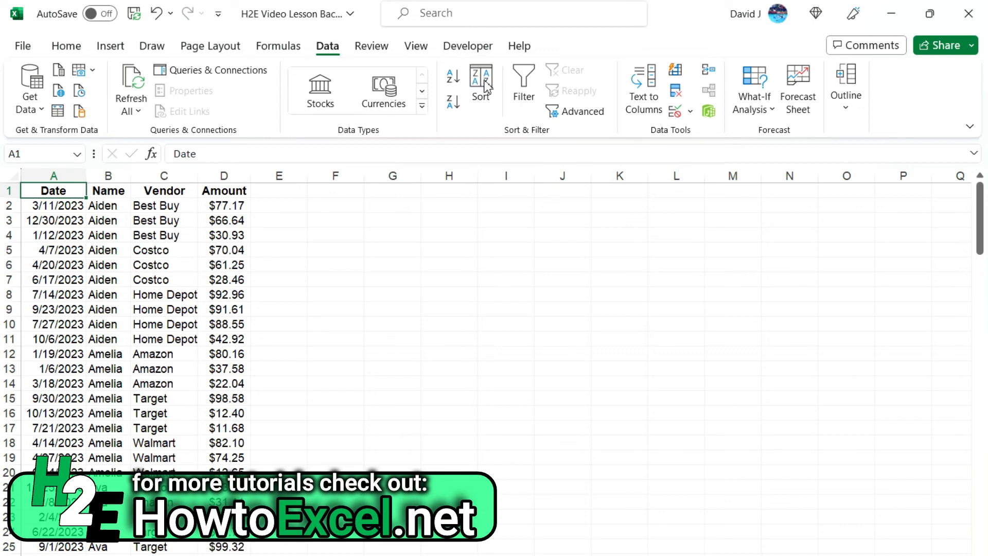
pyautogui.click(480, 83)
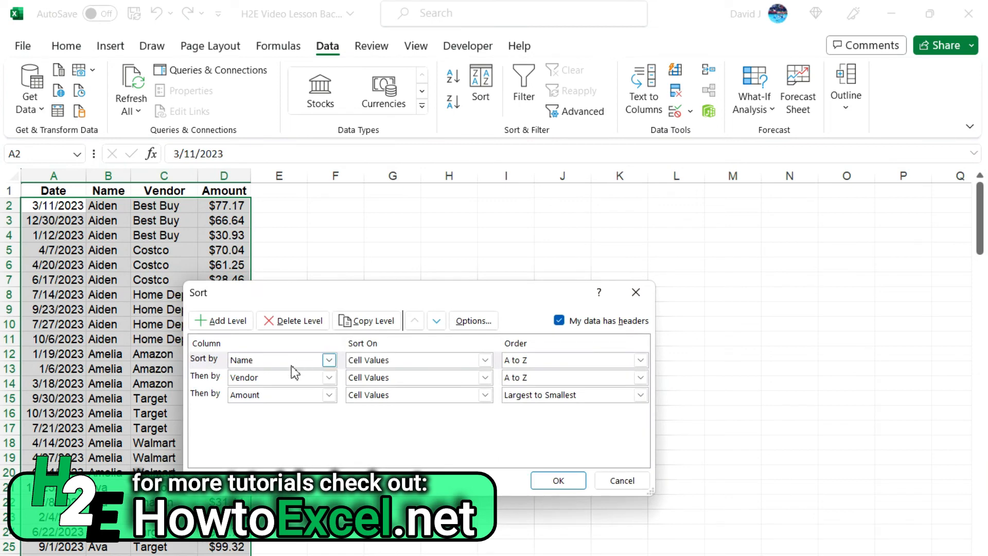